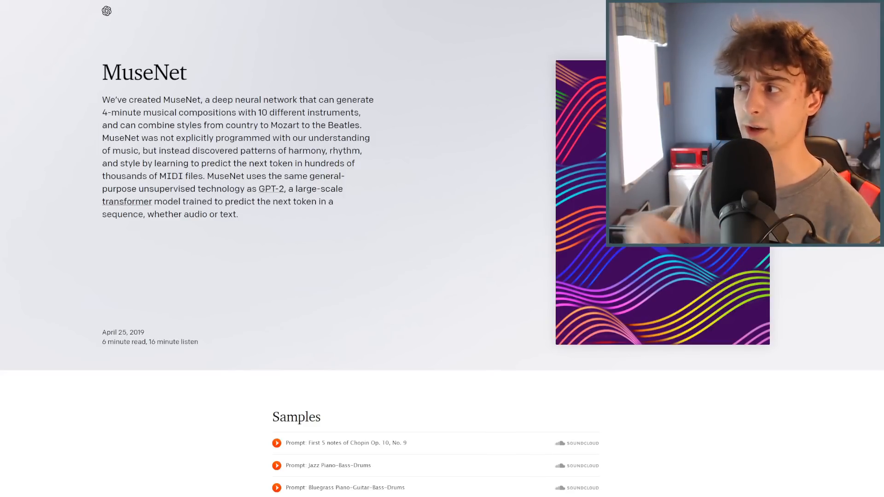
Scroll down the MuseNet page to the Samples list of SoundCloud prompt recordings.
scroll("down", 3)
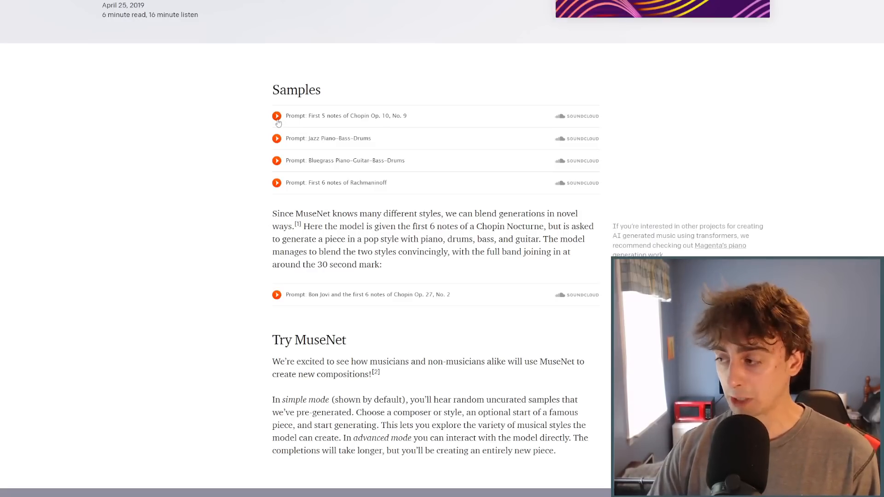
mouse_move(276, 116)
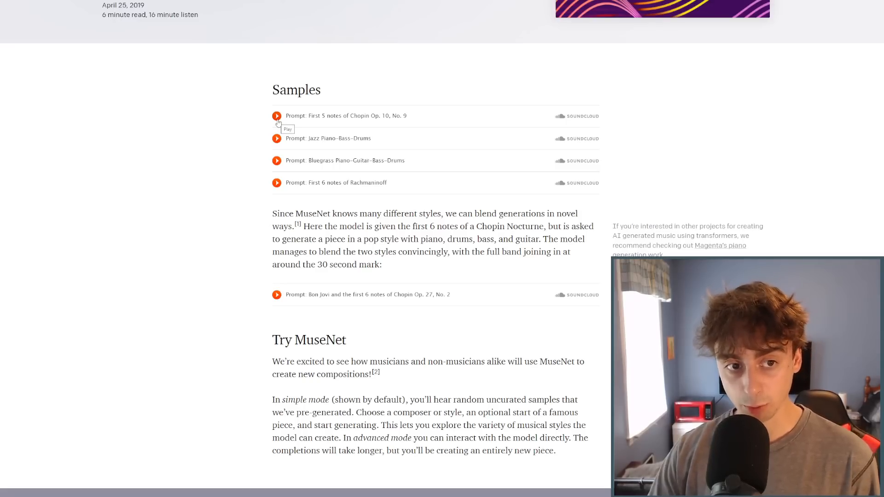
left_click(277, 116)
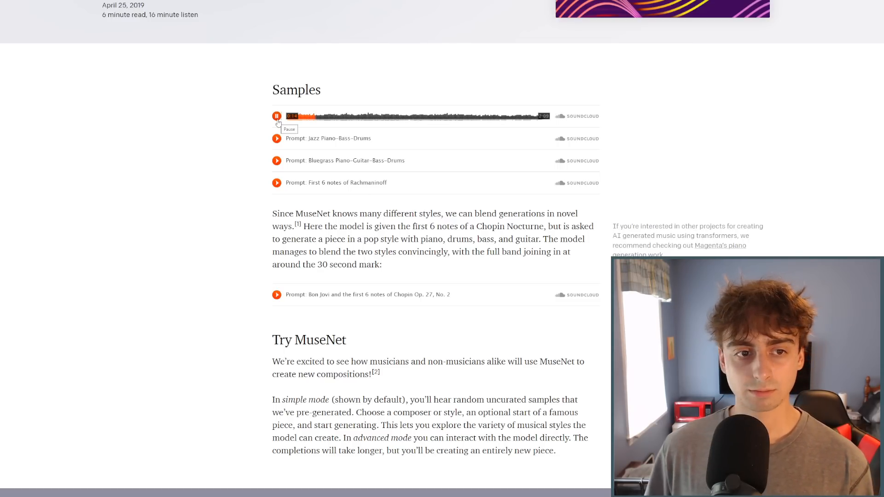
left_click(277, 116)
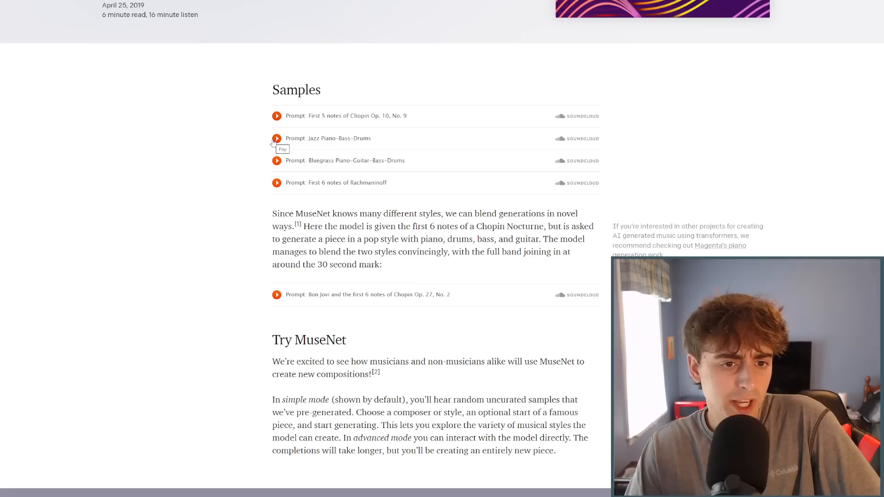
left_click(277, 138)
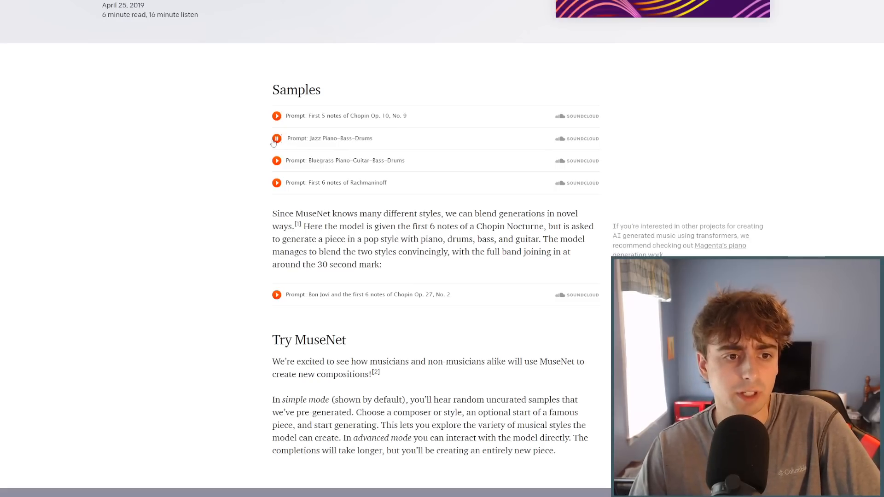
left_click(276, 138)
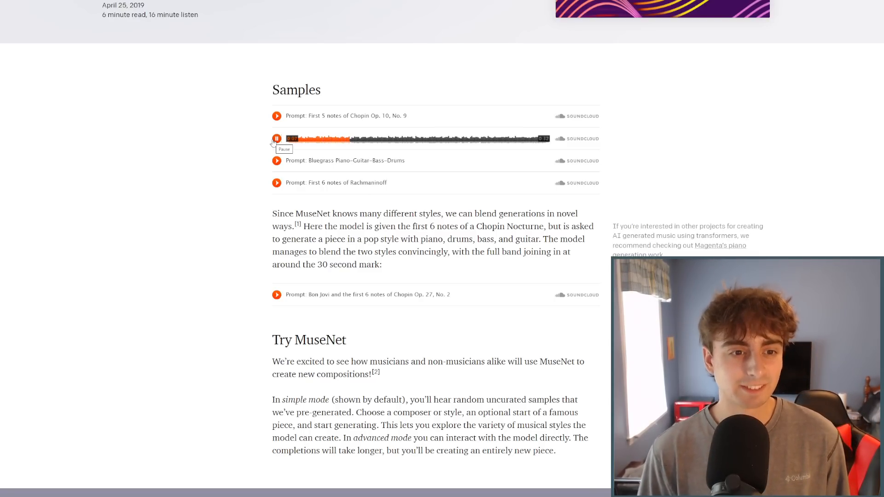
left_click(276, 138)
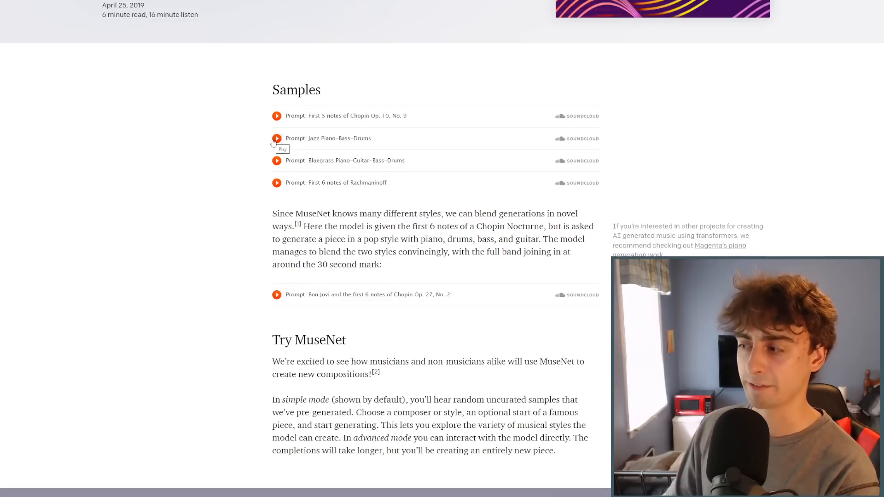
mouse_move(277, 160)
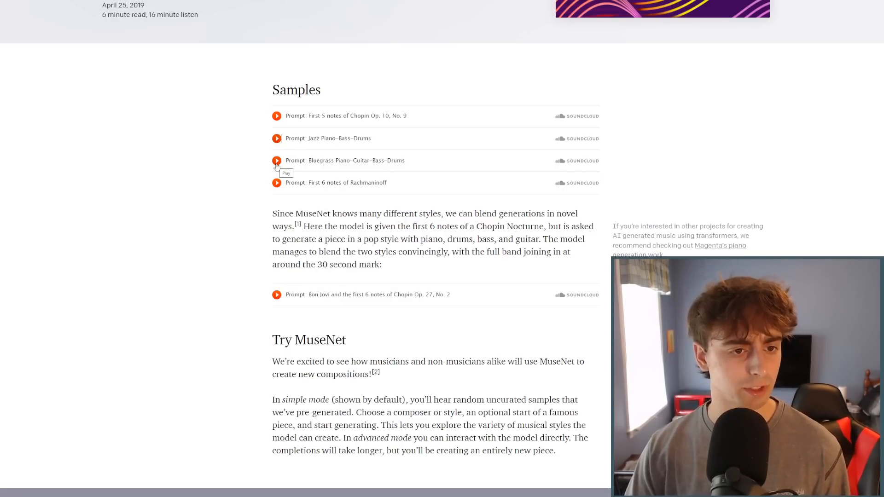
left_click(276, 160)
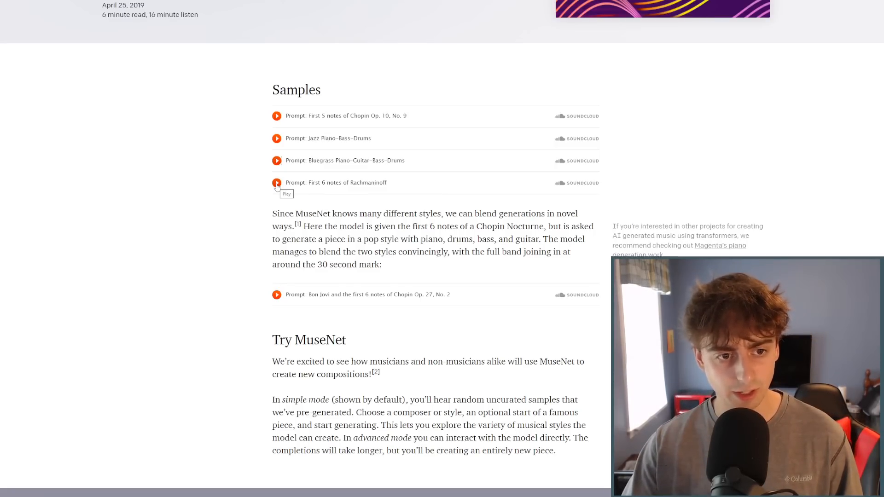
left_click(277, 183)
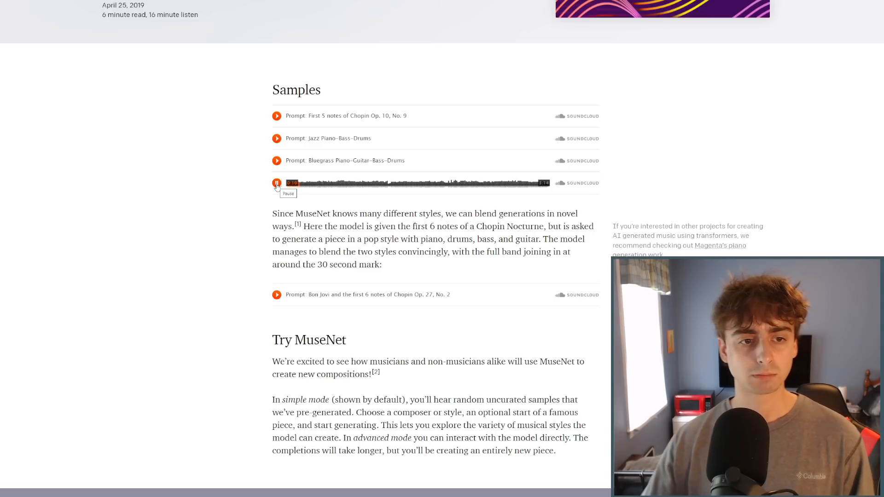
left_click(277, 183)
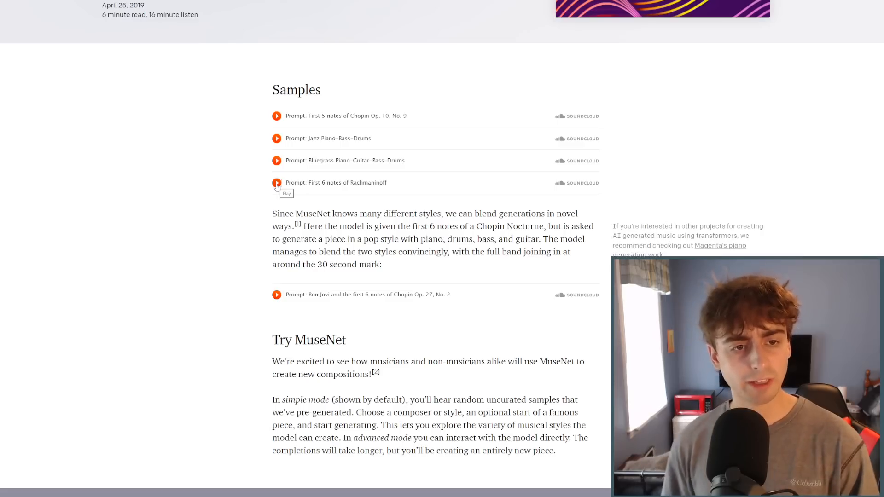
mouse_move(357, 193)
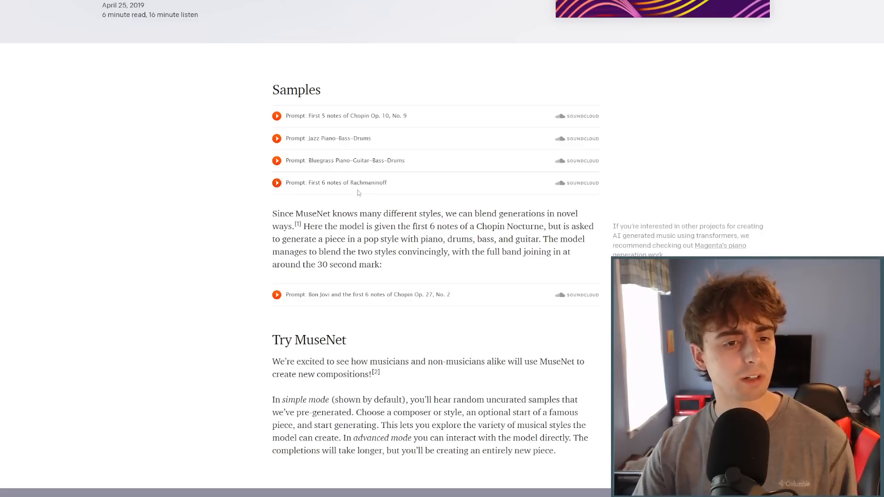
mouse_move(369, 191)
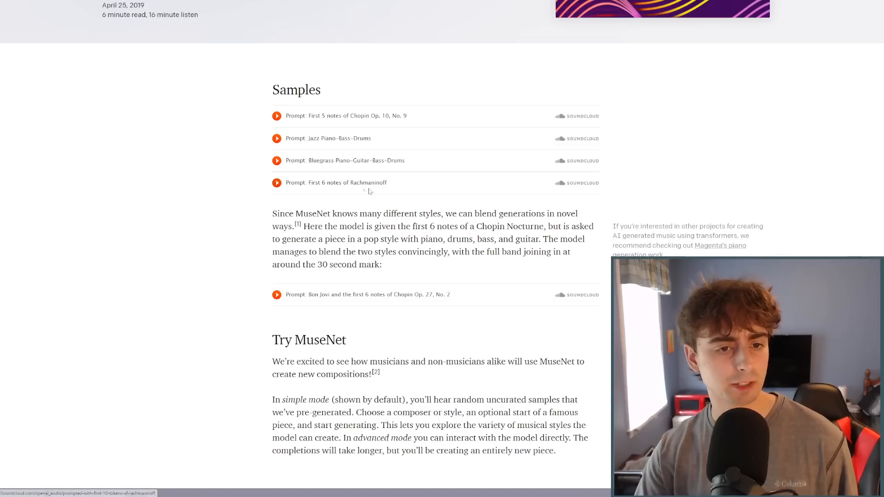
mouse_move(467, 210)
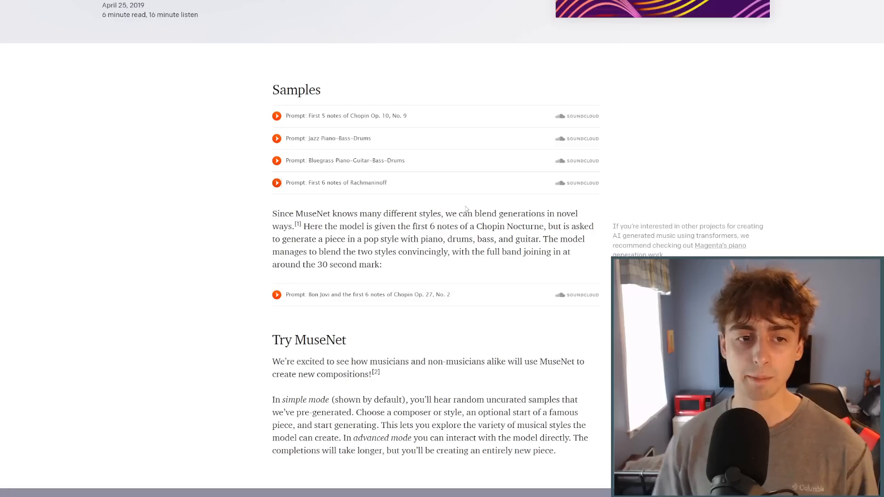
mouse_move(348, 182)
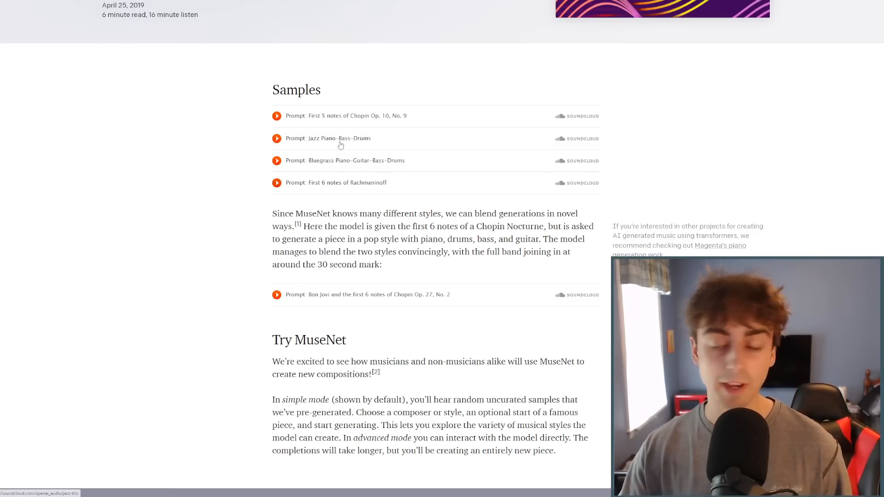
scroll("down", 3)
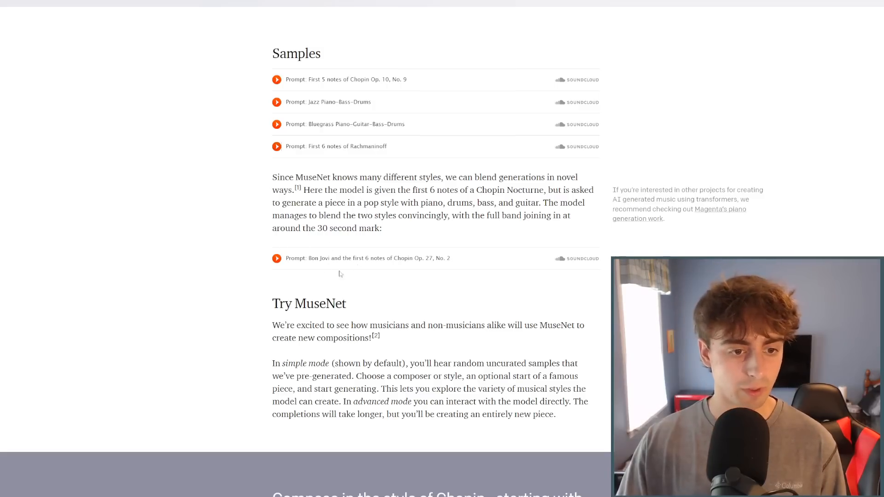
mouse_move(291, 266)
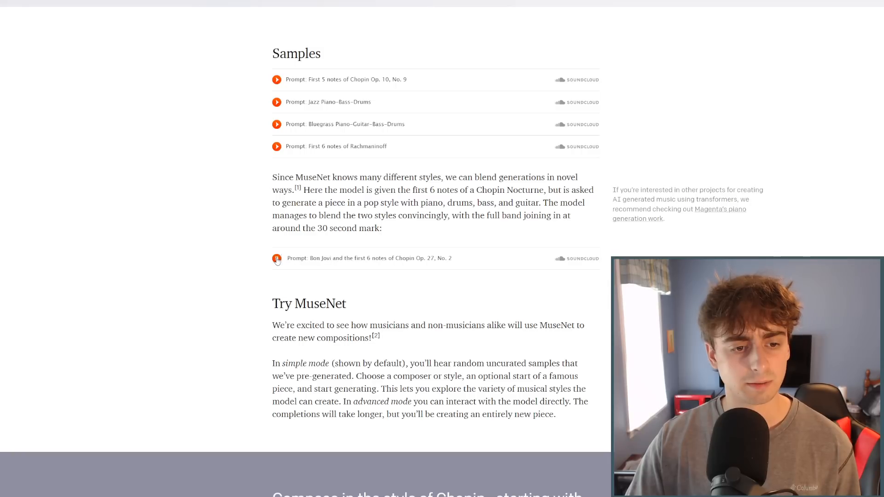
left_click(276, 258)
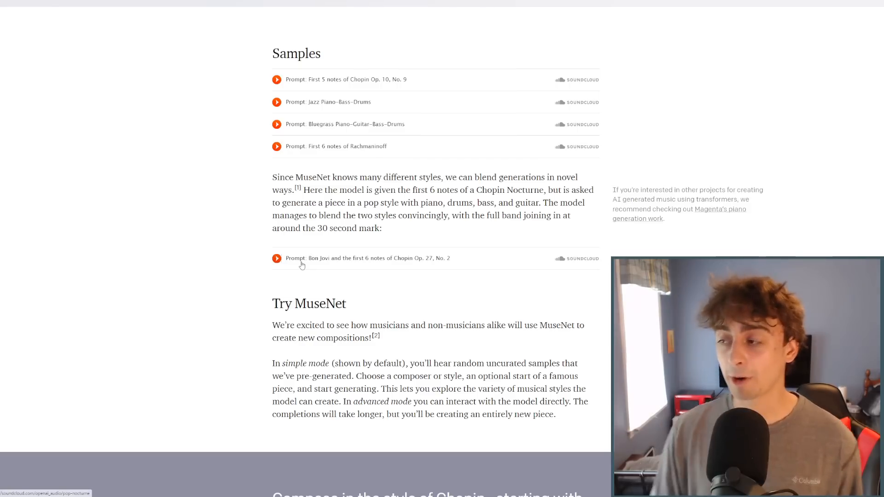
mouse_move(301, 265)
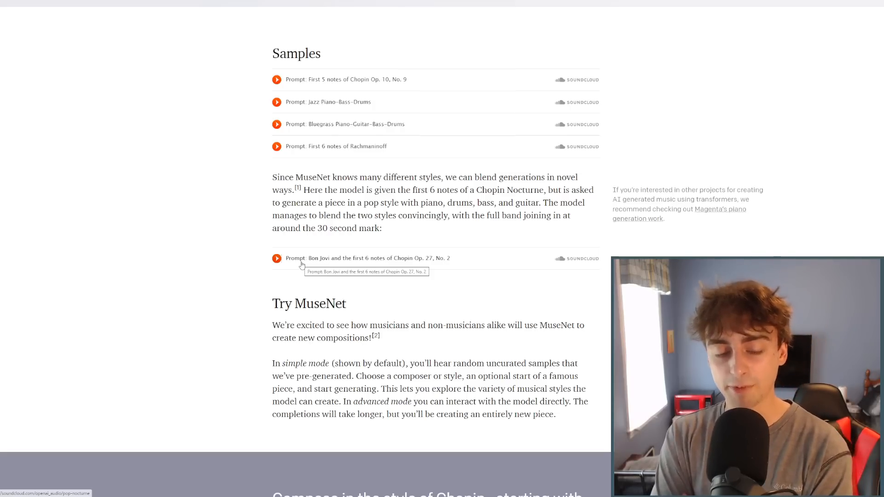
Scroll down to the Try MuseNet widget set to Chopin, starting with Rondo alla Turca.
scroll("down", 3)
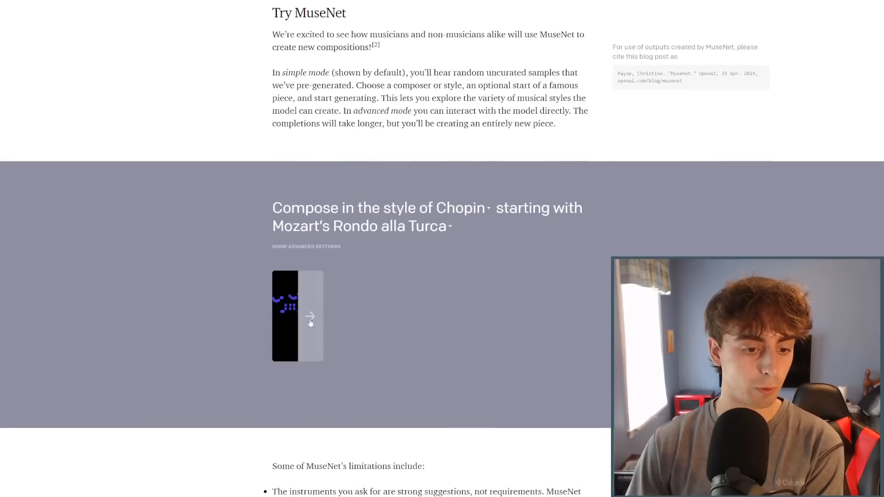
scroll("down", 3)
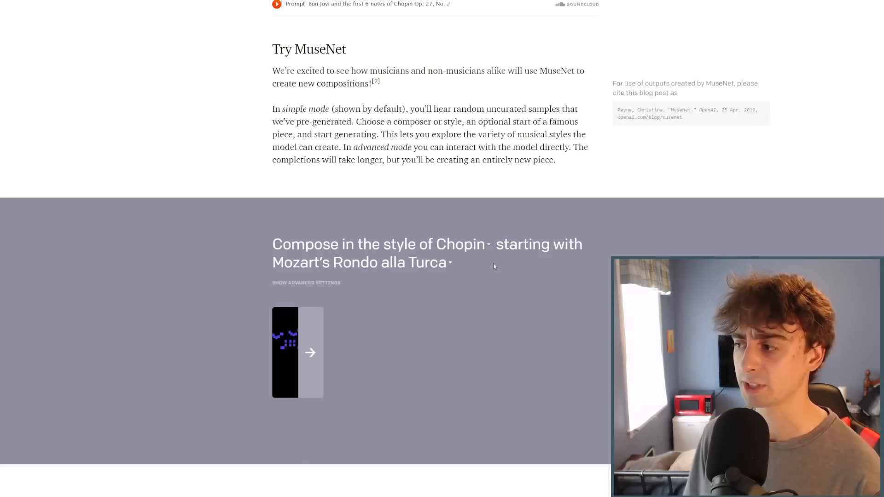
scroll("down", 3)
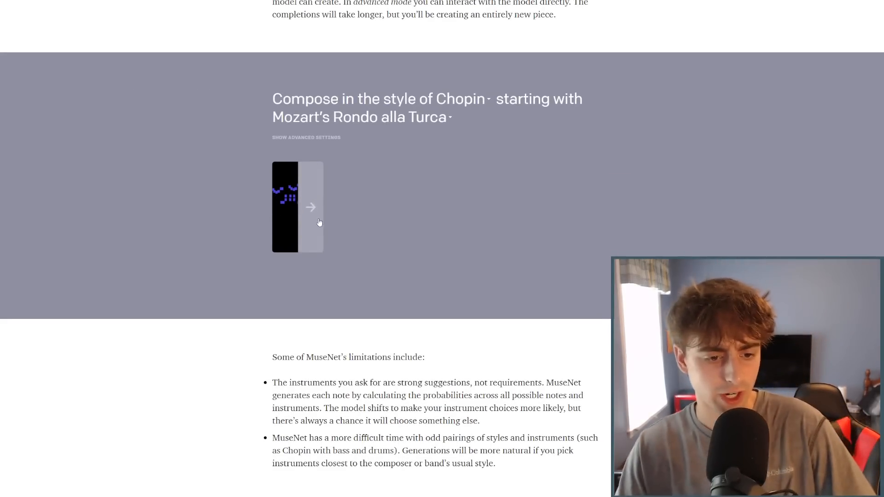
Generate the Chopin-style continuation of Rondo alla Turca and wait until it completes.
left_click(460, 98)
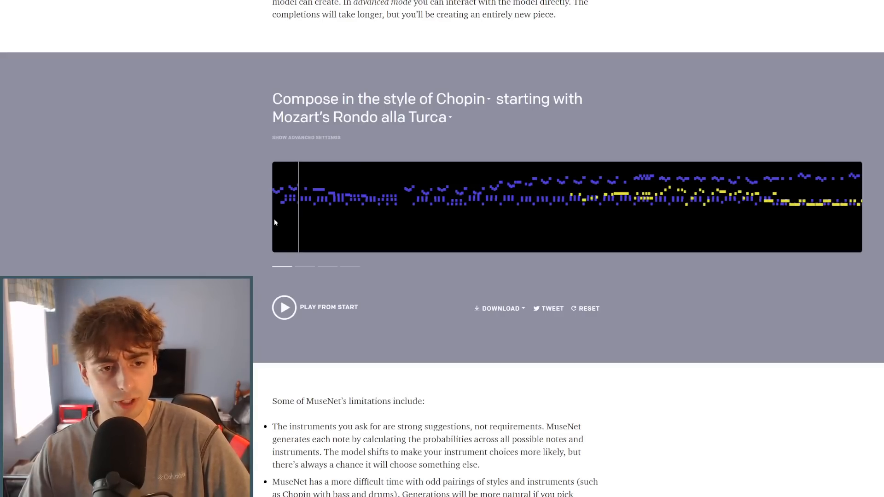
Play the first Chopin variation from the start, then bring up the second variation.
left_click(283, 313)
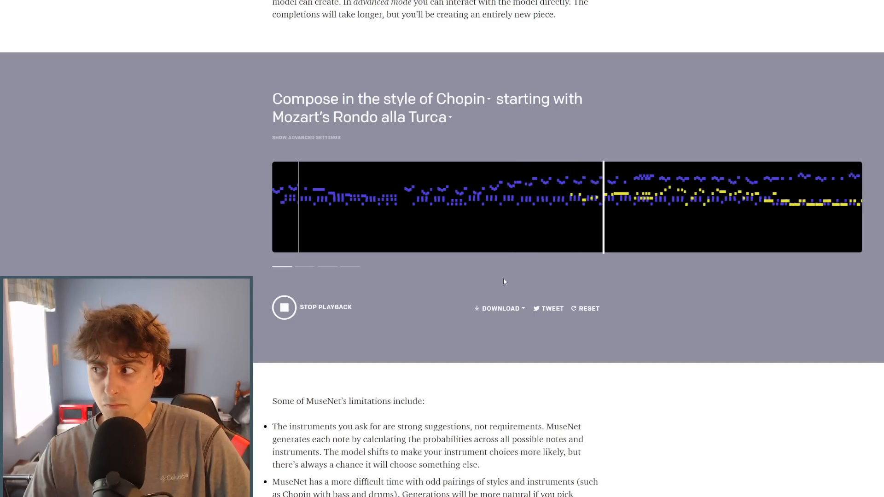
left_click(283, 313)
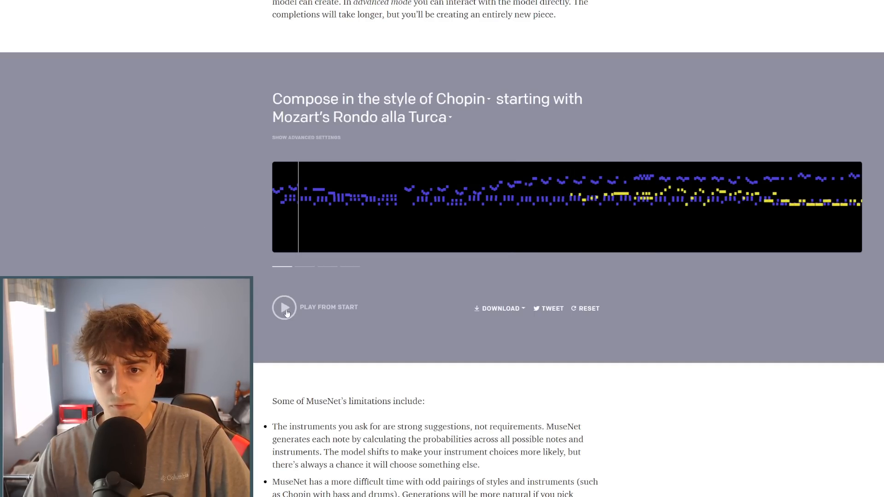
mouse_move(497, 301)
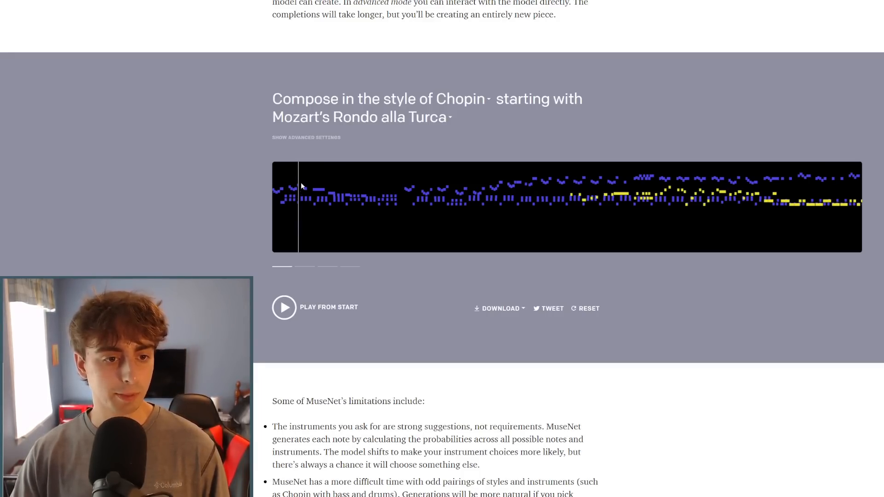
left_click(284, 314)
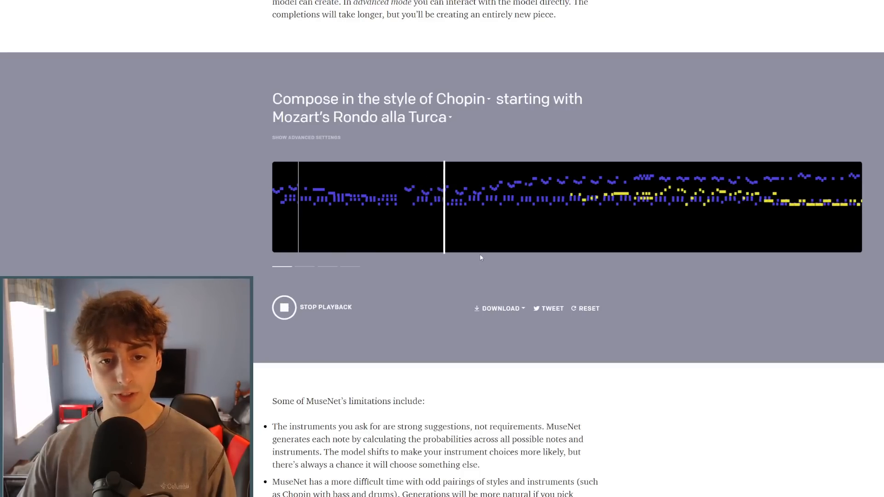
left_click(284, 313)
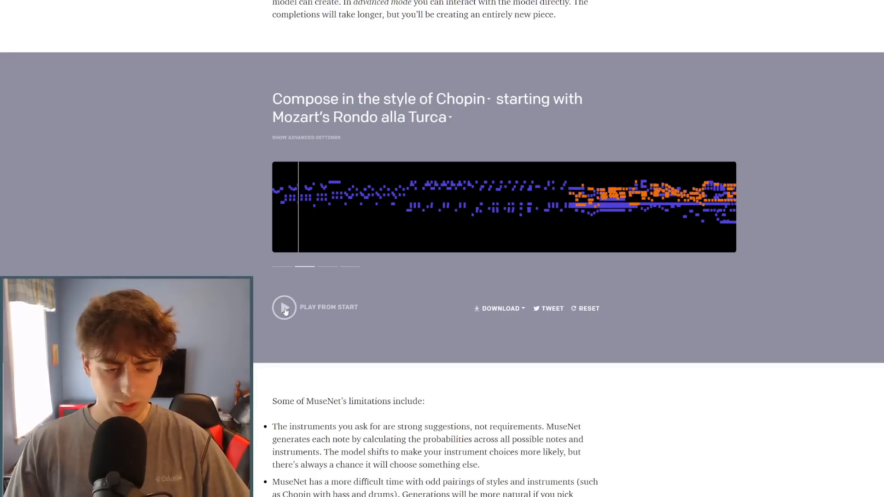
Play the second Chopin variation from the start, then stop its playback.
left_click(284, 312)
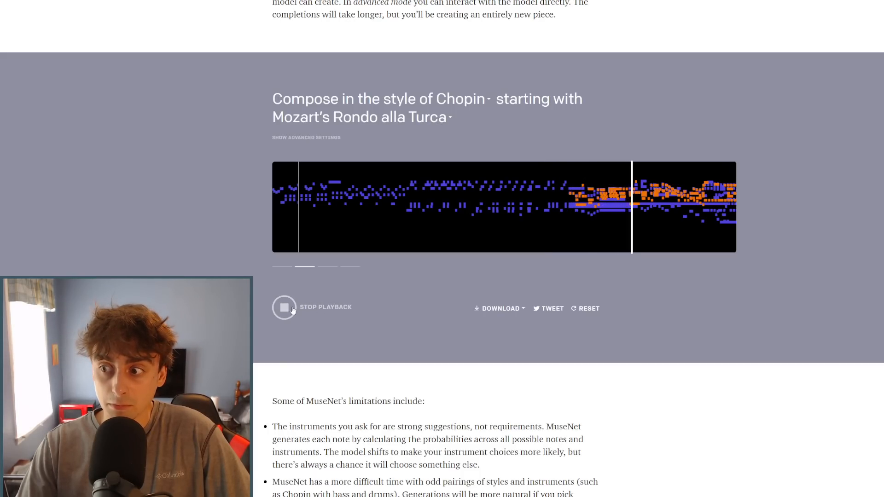
left_click(284, 312)
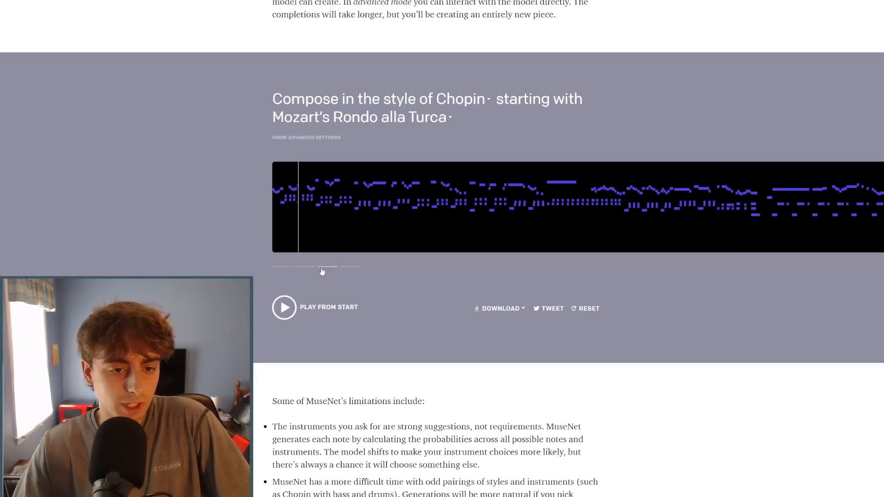
Play the third Chopin variation, then switch to the fourth variation.
left_click(284, 313)
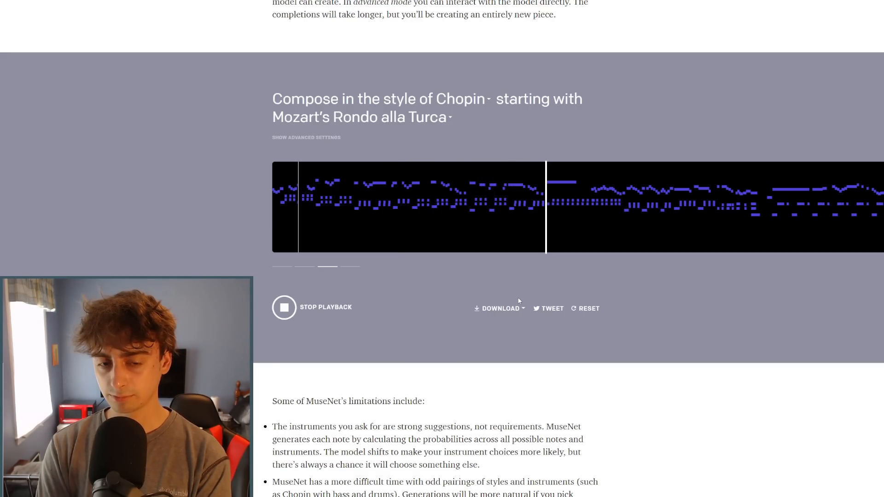
left_click(284, 311)
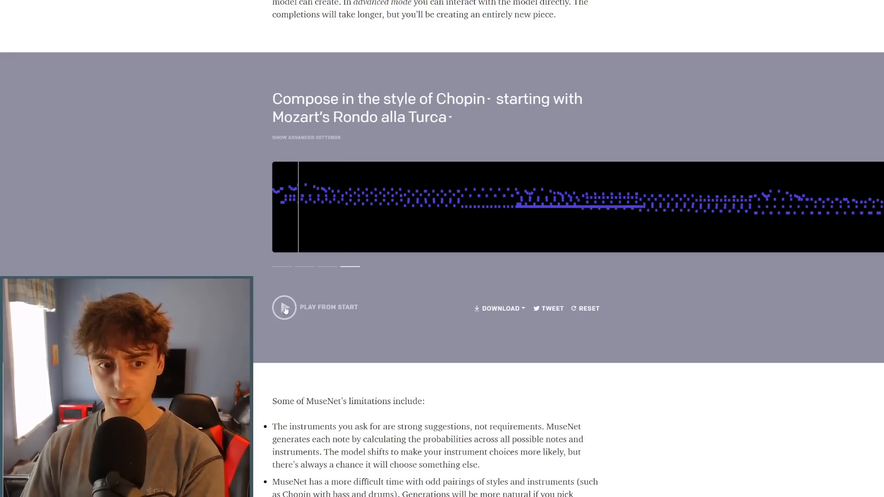
left_click(284, 310)
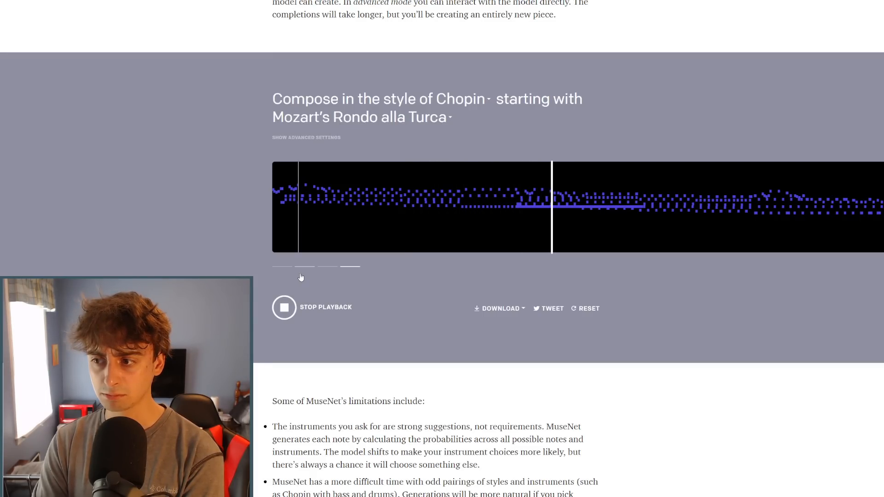
left_click(284, 313)
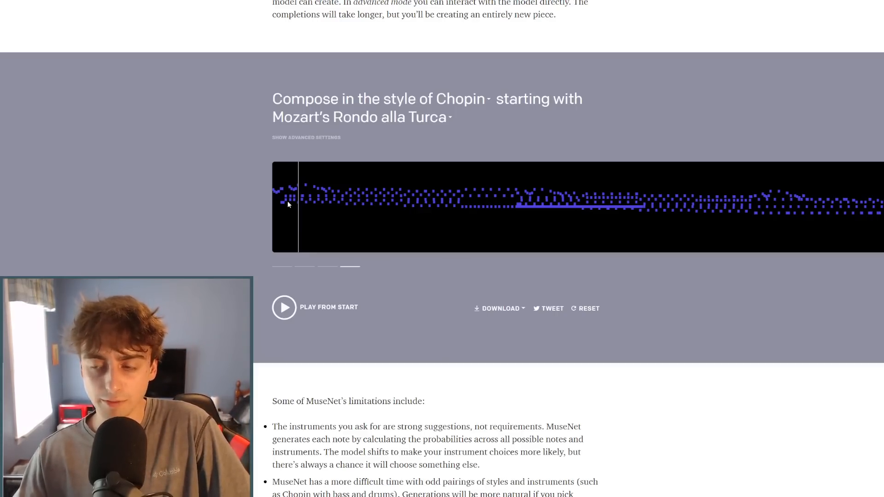
mouse_move(540, 205)
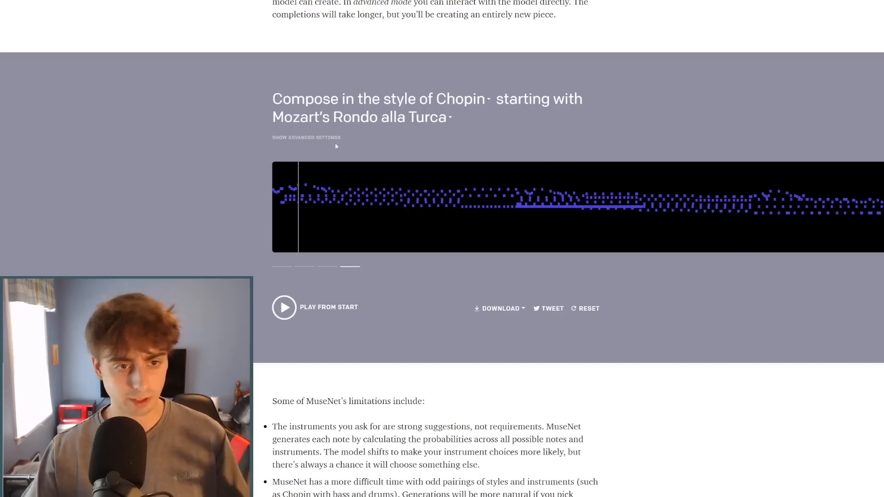
Reveal the advanced settings and change the Style from Chopin to Disney.
left_click(306, 139)
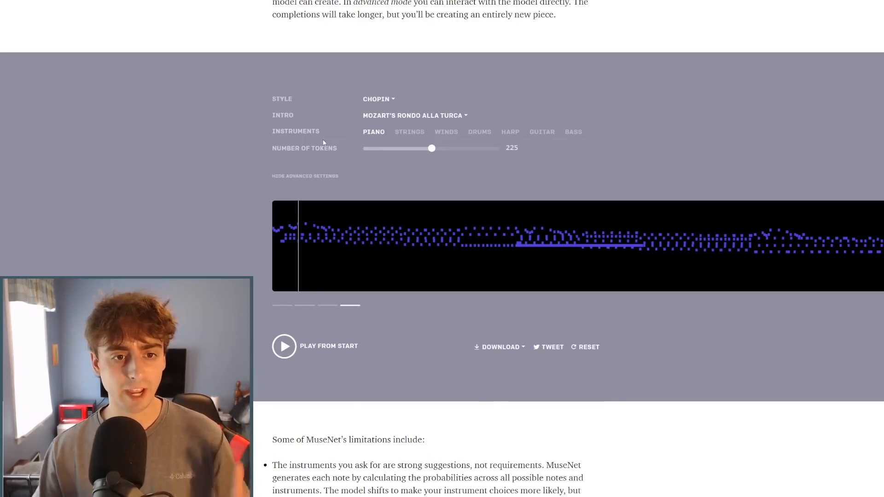
mouse_move(513, 180)
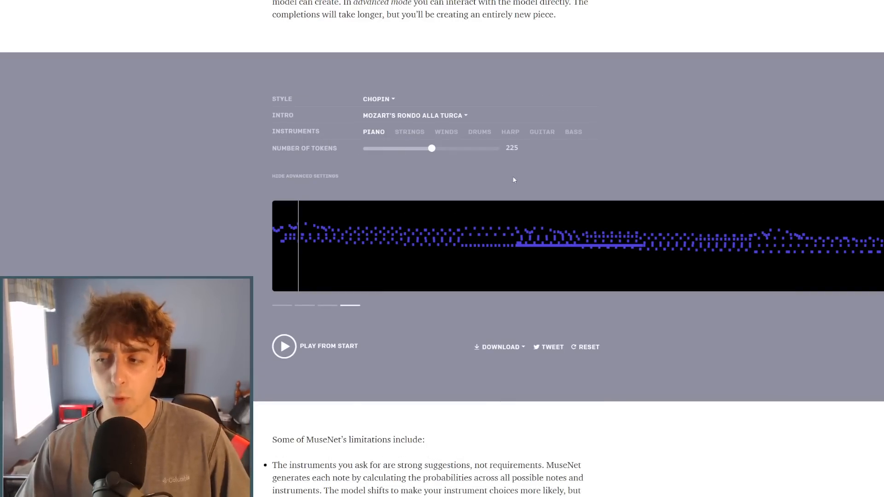
scroll("down", 3)
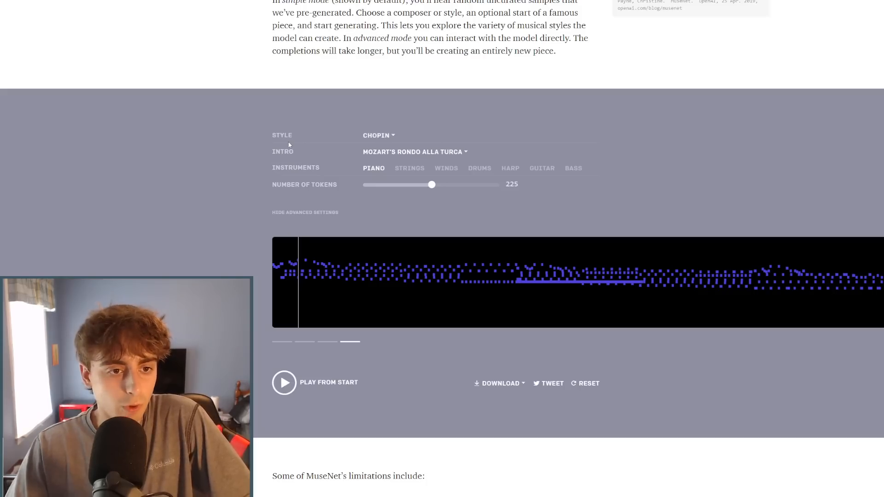
left_click(378, 136)
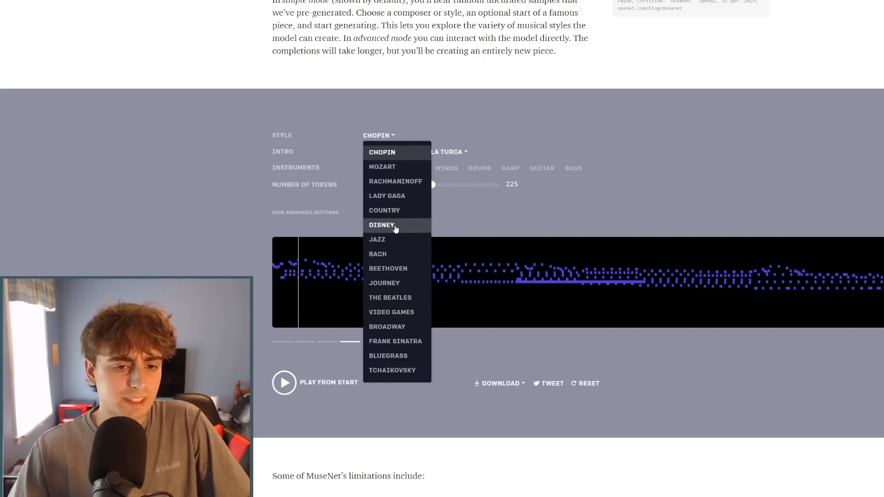
left_click(381, 224)
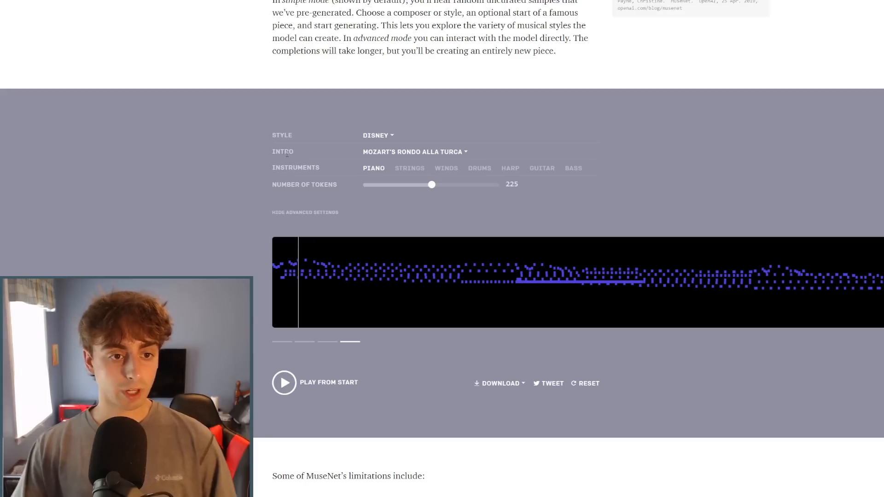
Choose Lady Gaga's Poker Face from the Intro dropdown.
left_click(413, 152)
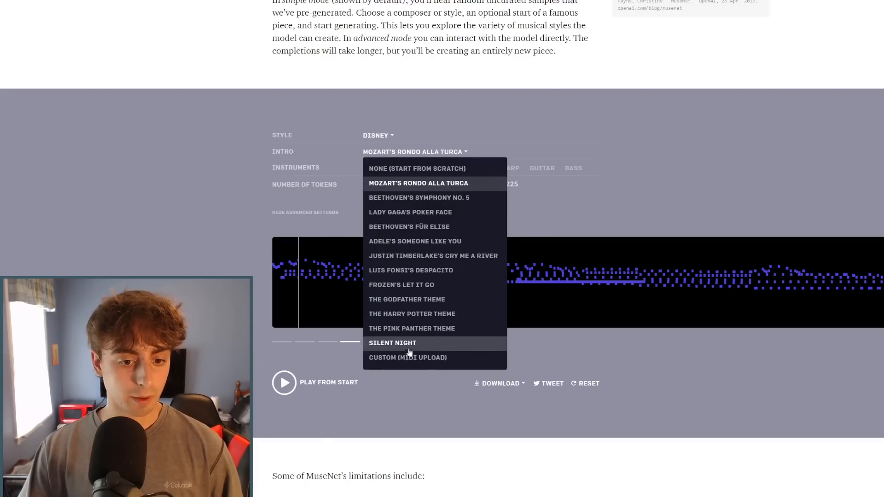
mouse_move(407, 362)
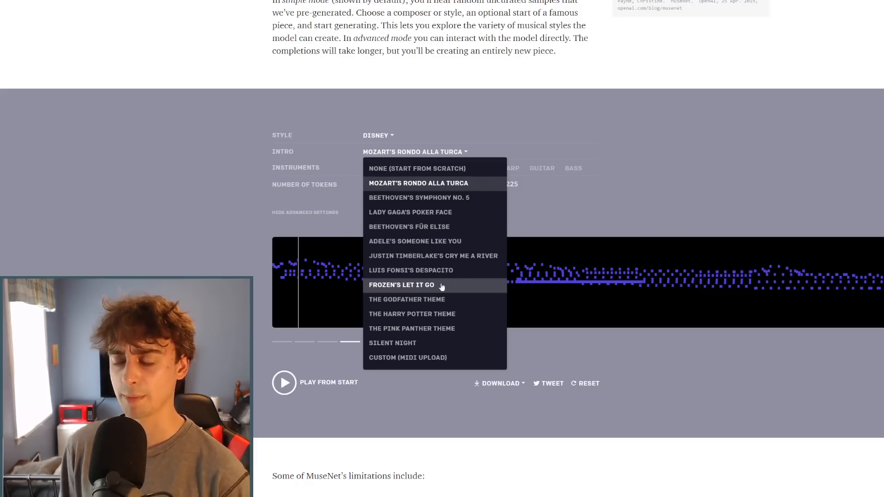
mouse_move(452, 346)
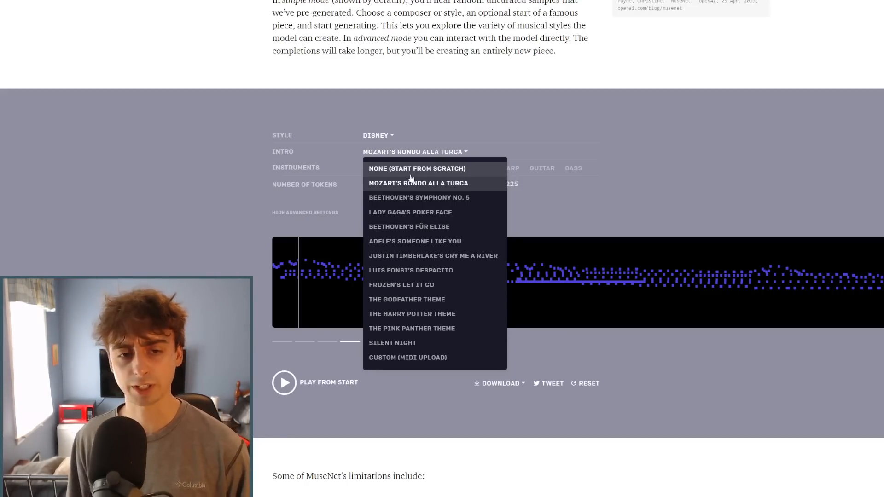
left_click(410, 215)
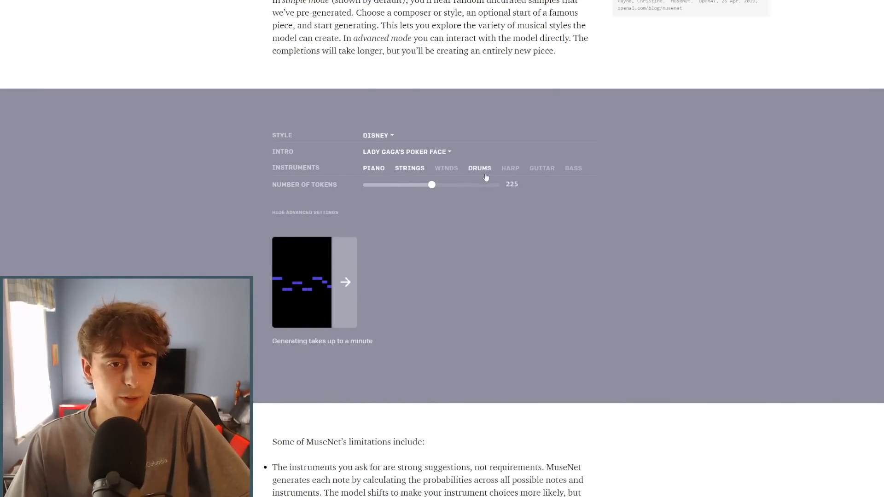
Enable all seven instruments and return the token slider to 225 after trying 400 and 50.
left_click(446, 168)
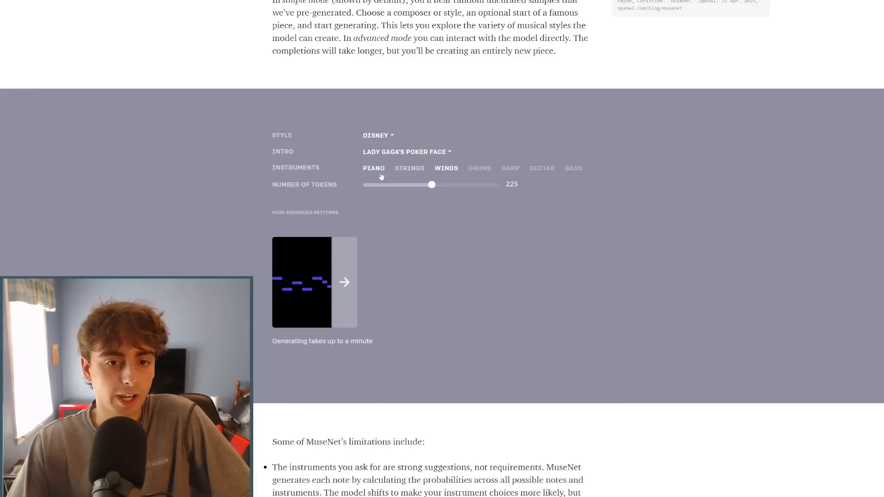
left_click(409, 170)
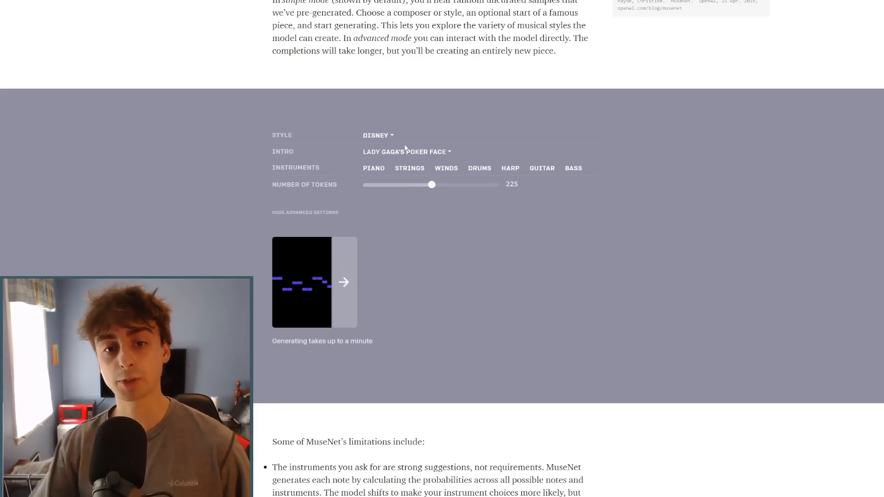
left_click_drag(431, 184, 500, 184)
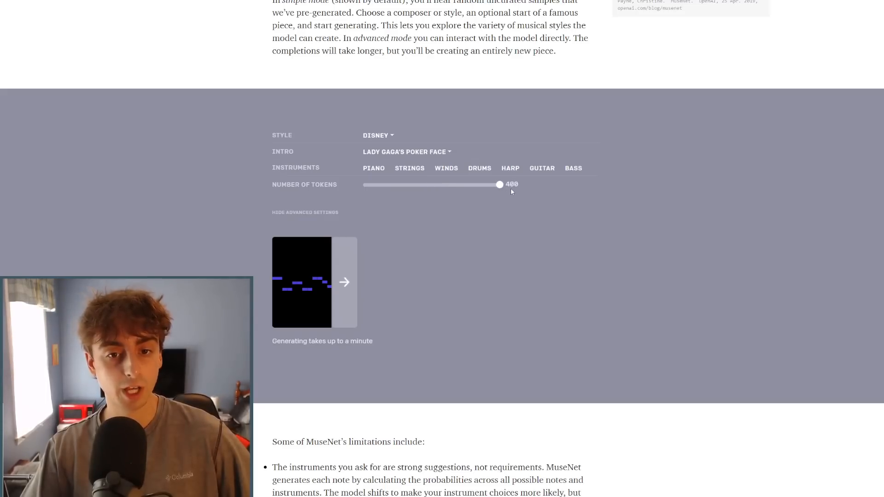
left_click_drag(499, 184, 363, 184)
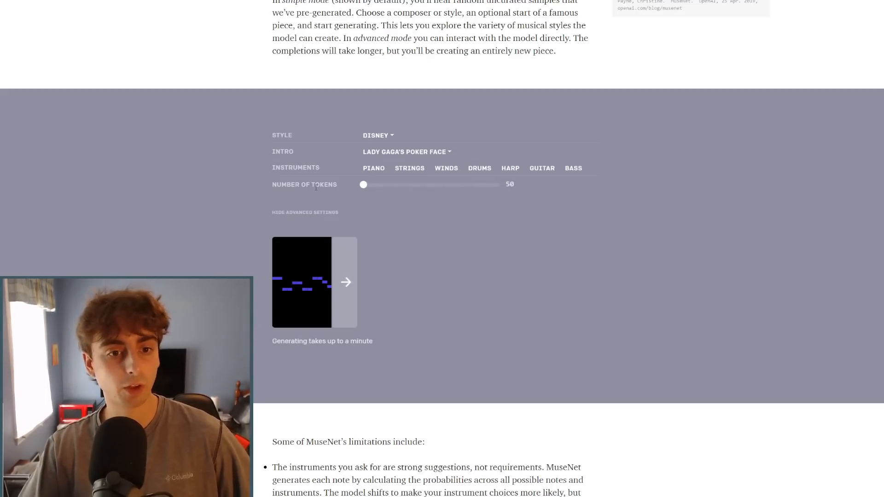
left_click_drag(364, 184, 432, 184)
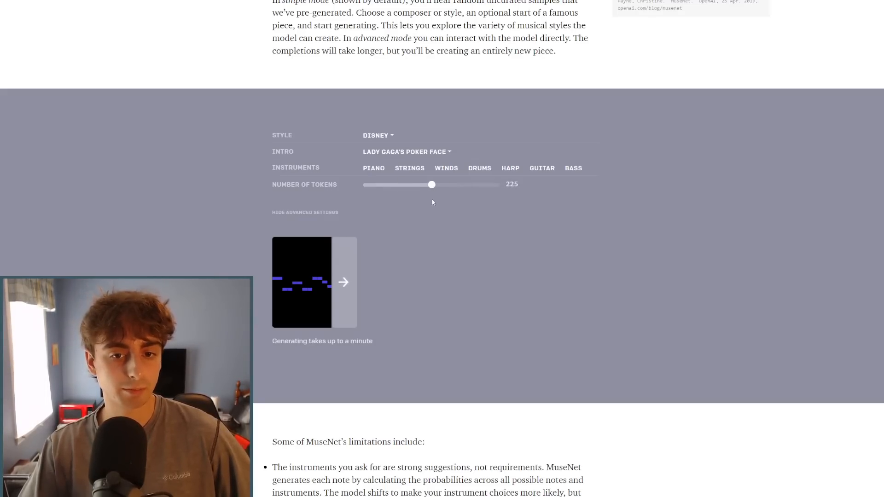
mouse_move(440, 246)
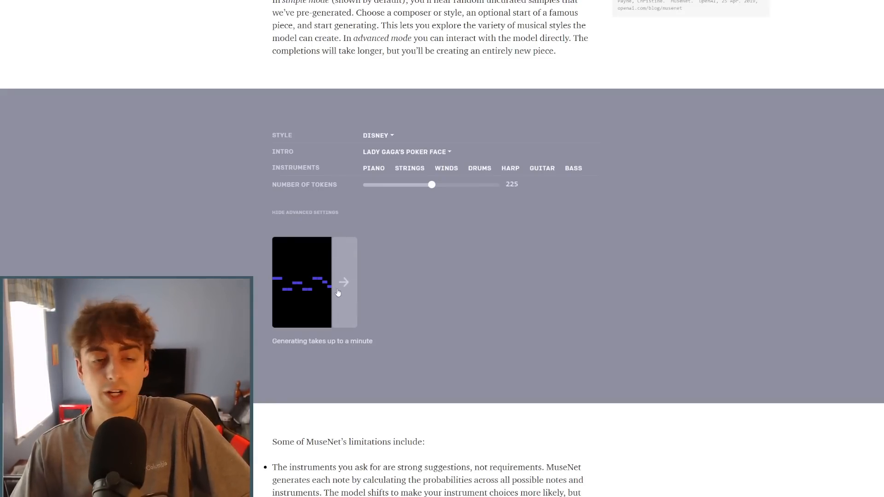
Generate the Disney continuation of Poker Face, then play it from the beginning.
left_click(342, 284)
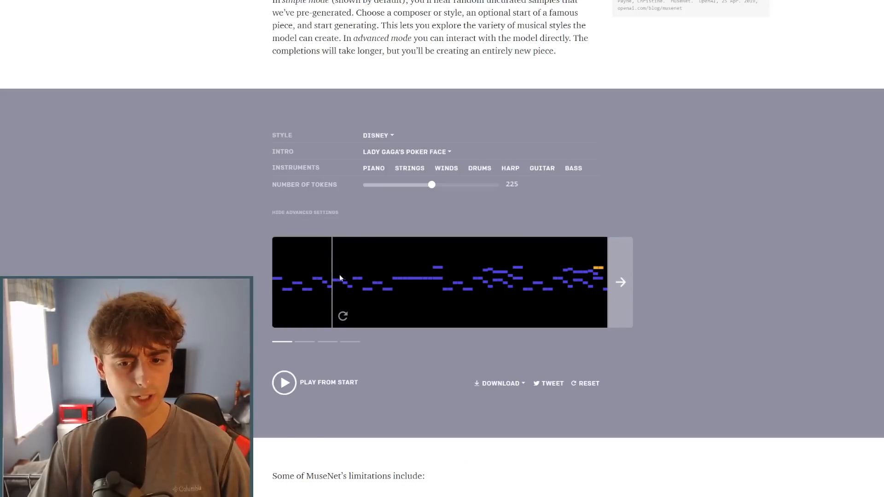
mouse_move(413, 272)
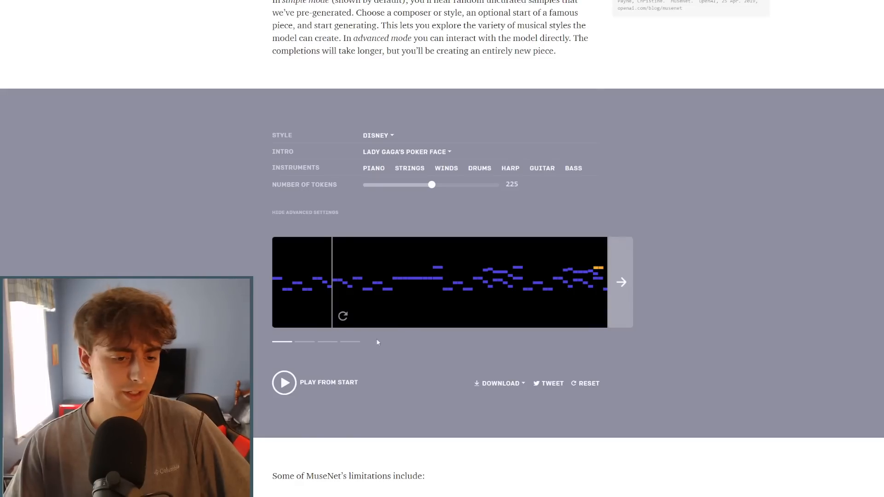
left_click(284, 386)
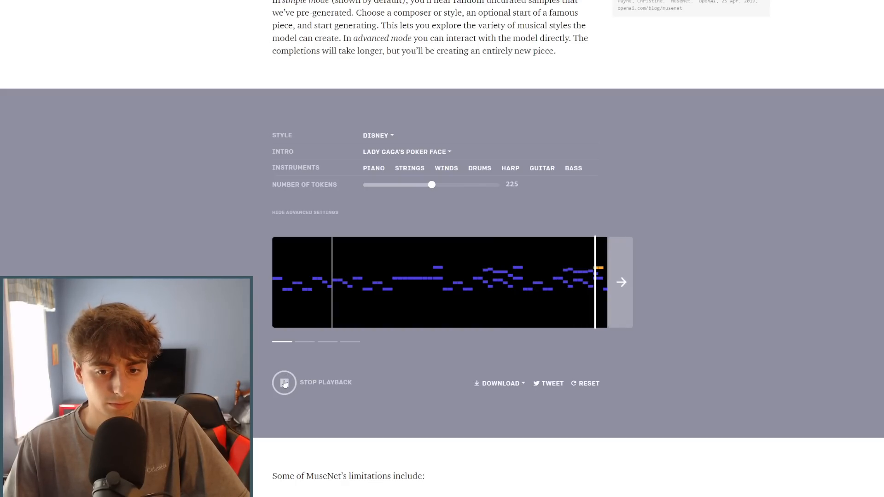
Stop the first variation, then play the second Poker Face variation from the start and stop it.
left_click(283, 390)
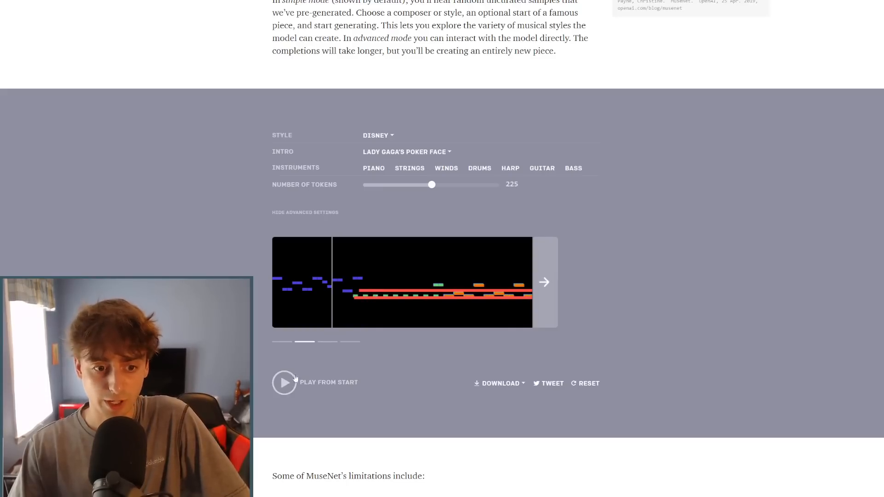
left_click(284, 383)
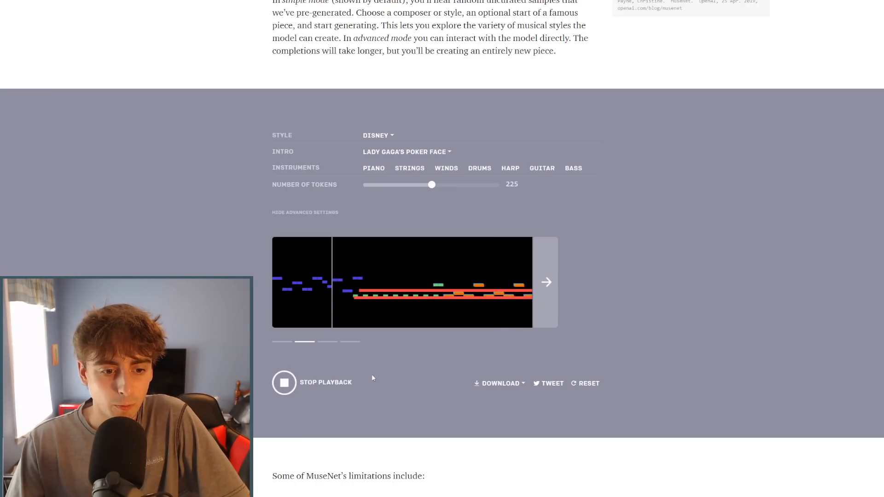
left_click(283, 382)
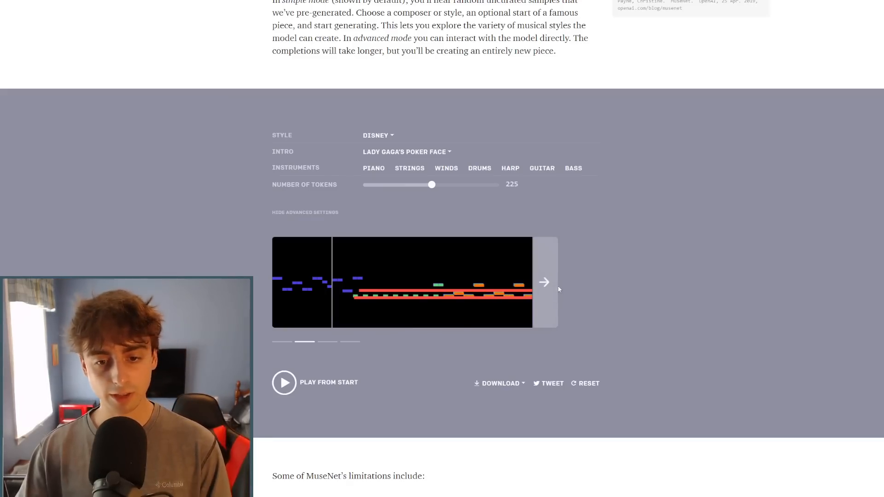
Add a new generated section, play the extended piece from the start, then pick the third variation.
left_click(543, 282)
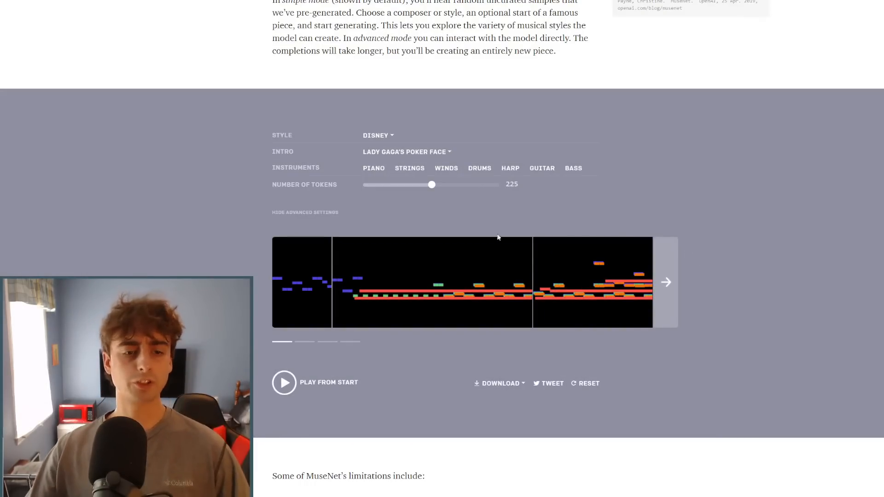
left_click(283, 382)
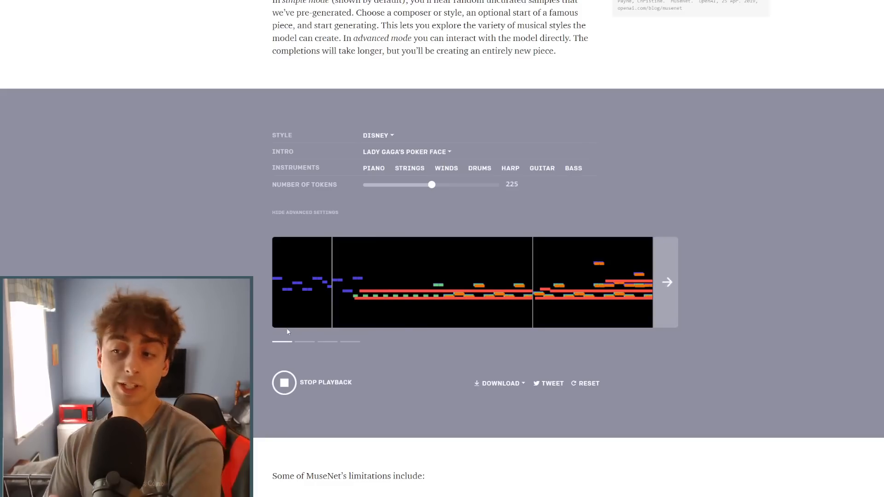
left_click(284, 382)
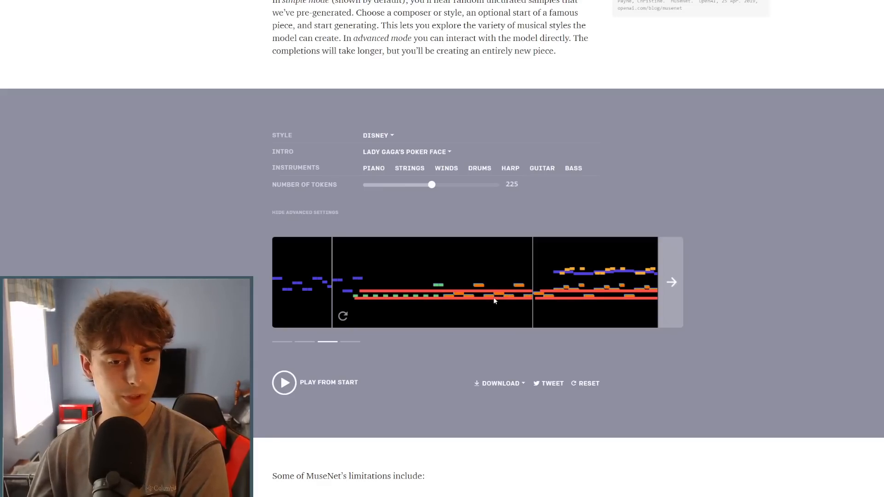
left_click(284, 389)
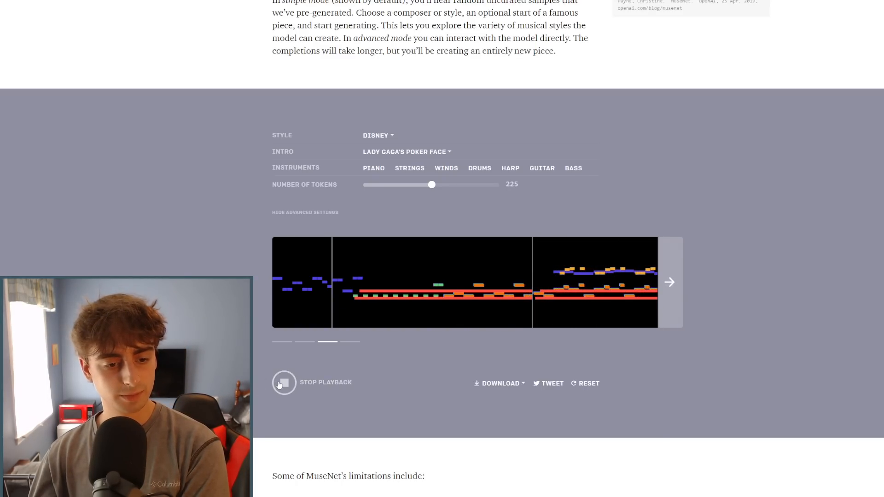
left_click(284, 389)
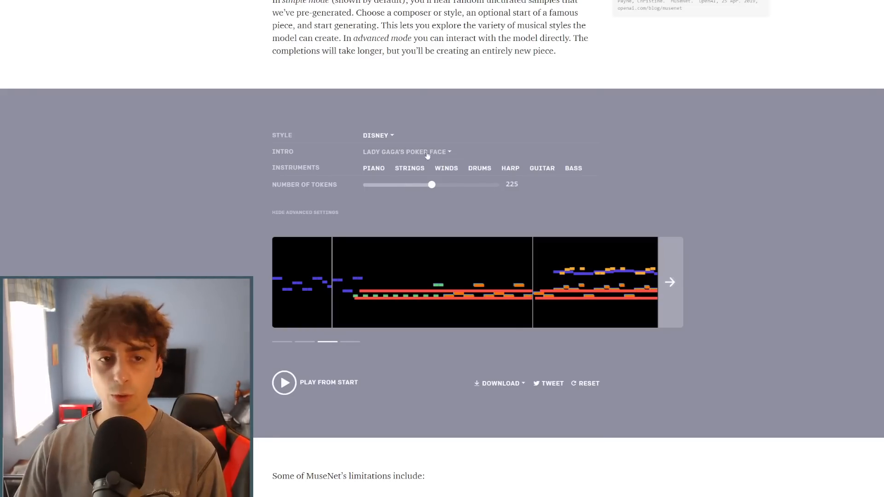
mouse_move(471, 135)
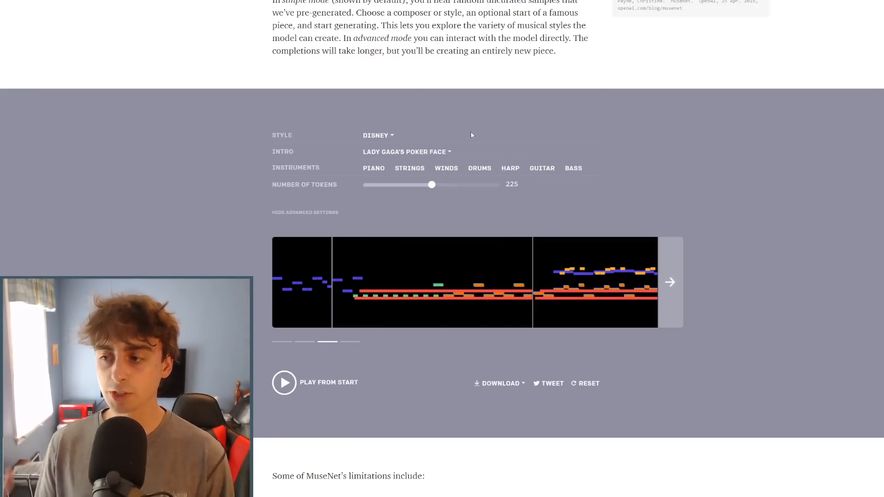
Scroll past the demo to the limitations list and Composer and Instrumentation Tokens section.
scroll("down", 3)
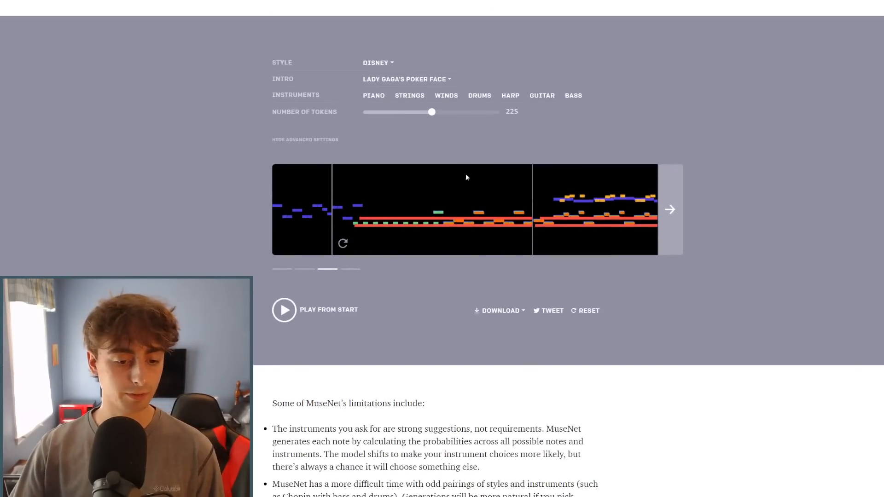
scroll("down", 3)
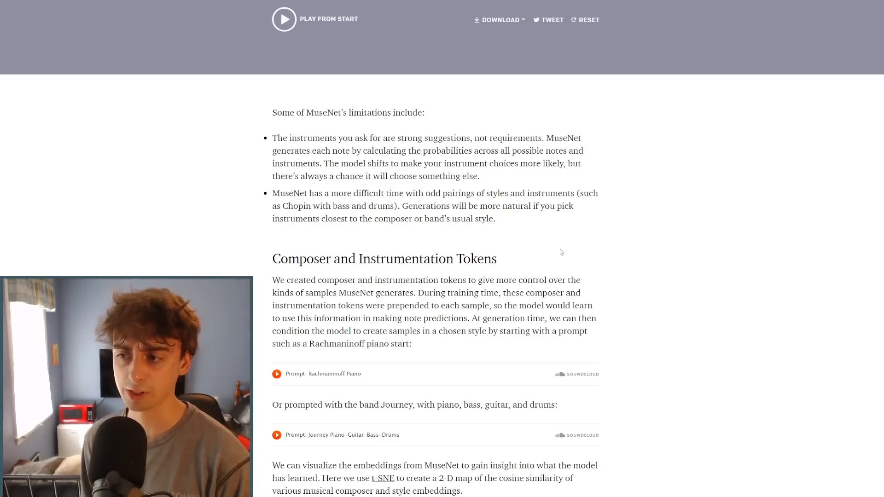
Scroll down past the composer embedding map to the MuseNet Concert video.
scroll("down", 3)
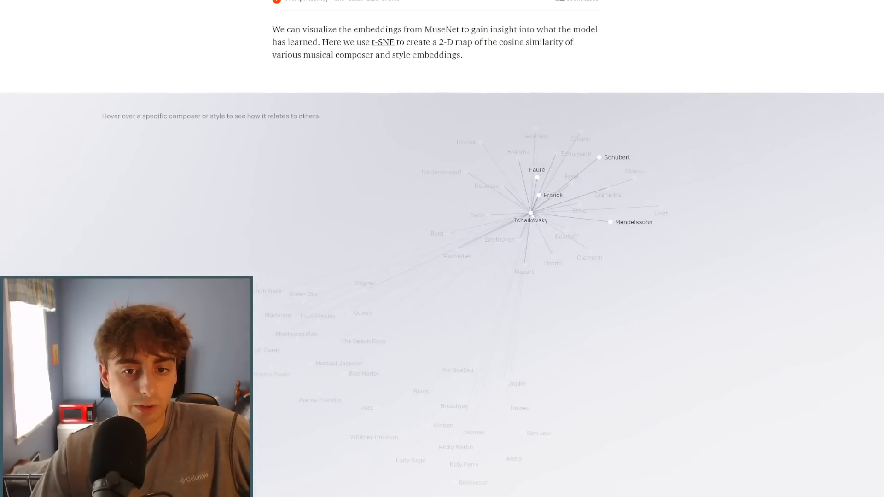
mouse_move(457, 370)
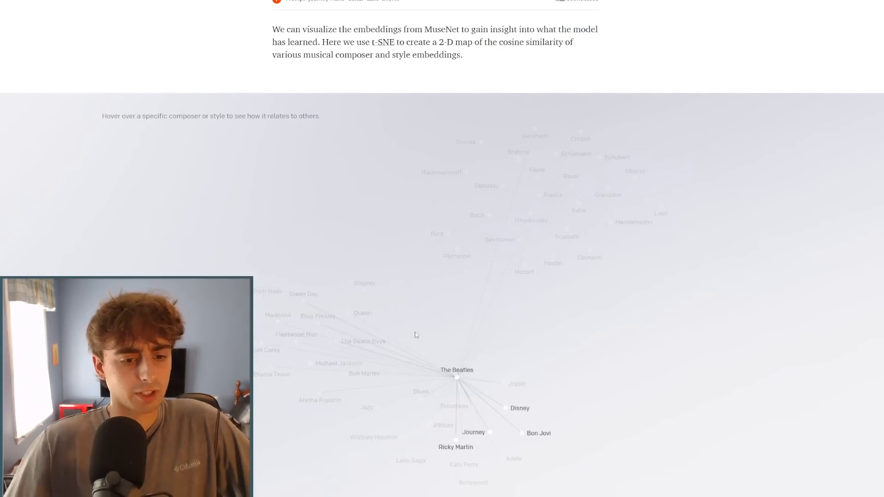
mouse_move(445, 380)
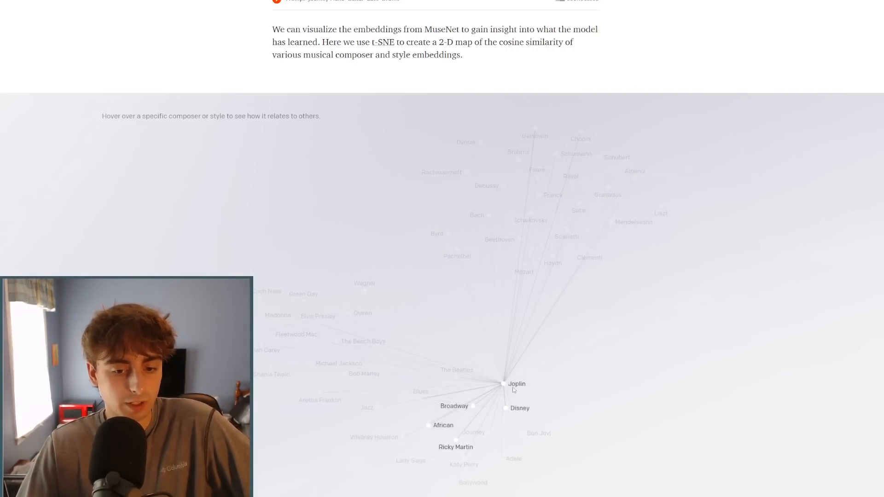
mouse_move(537, 192)
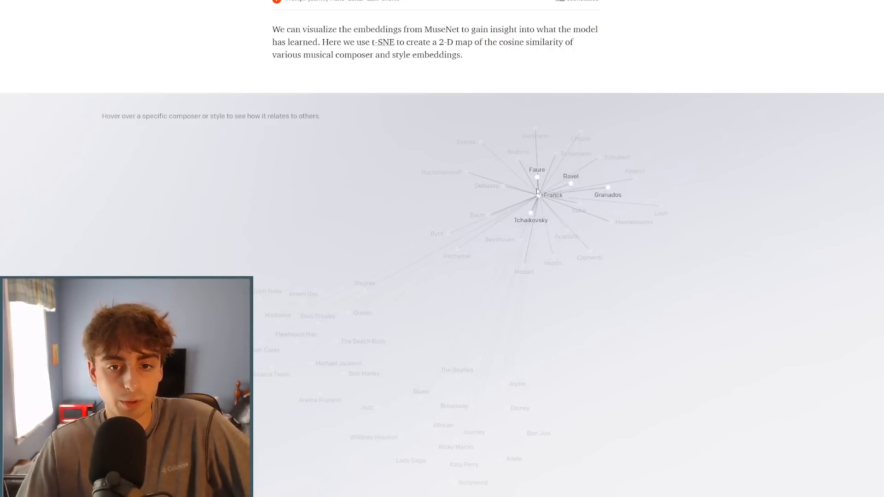
mouse_move(547, 266)
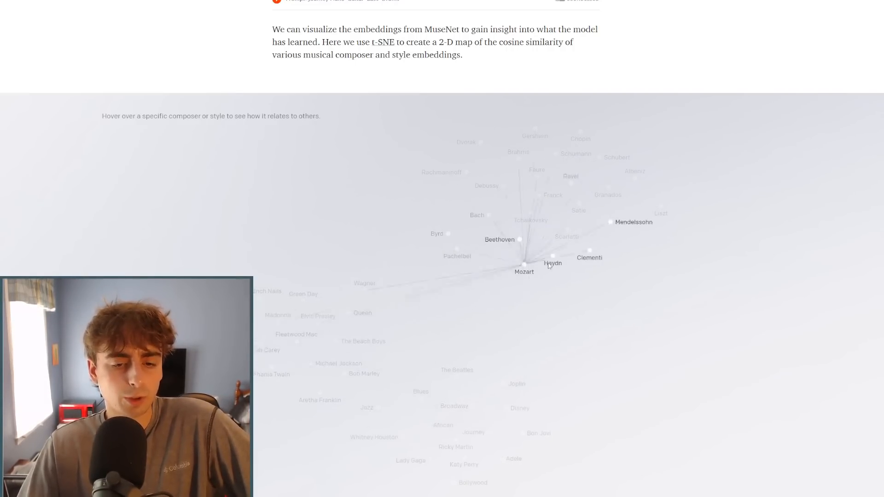
scroll("down", 3)
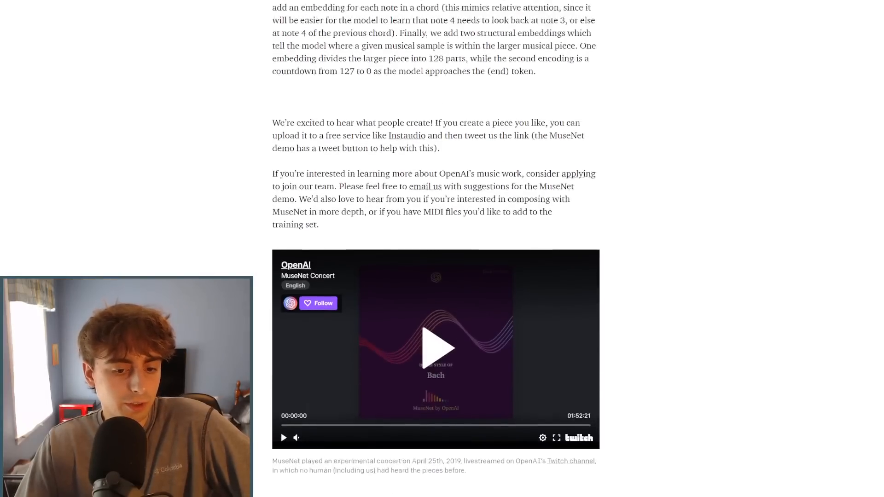
Scroll the page back to the Disney-style Poker Face piano roll.
scroll("down", 3)
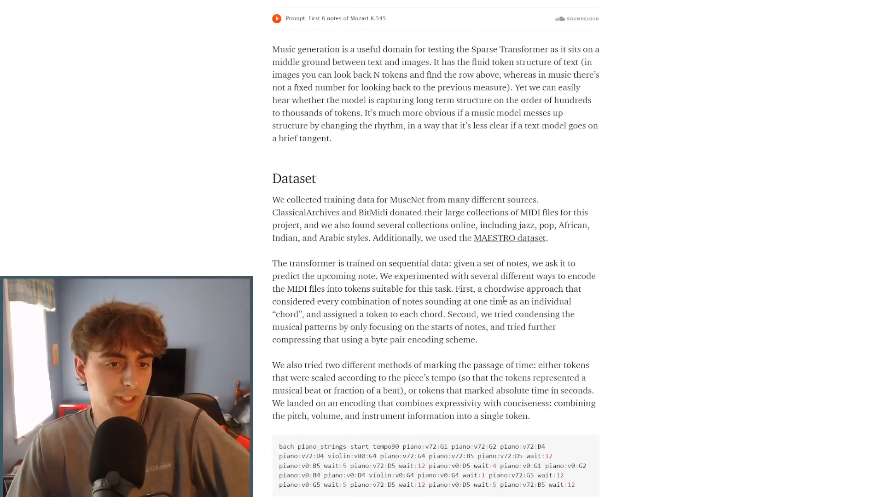
scroll("up", 3)
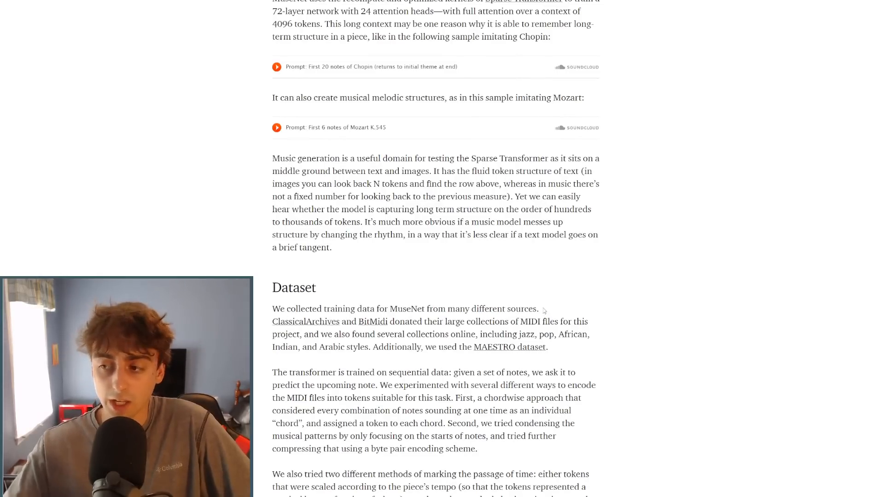
scroll("down", 3)
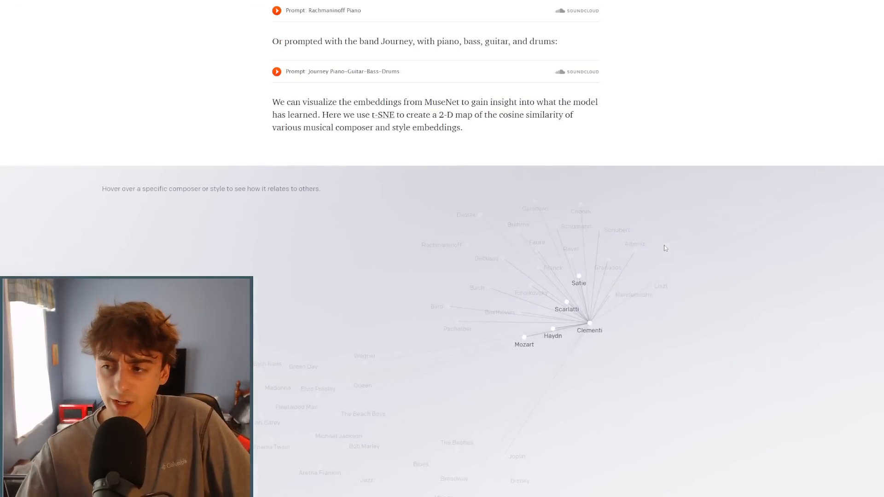
scroll("down", 3)
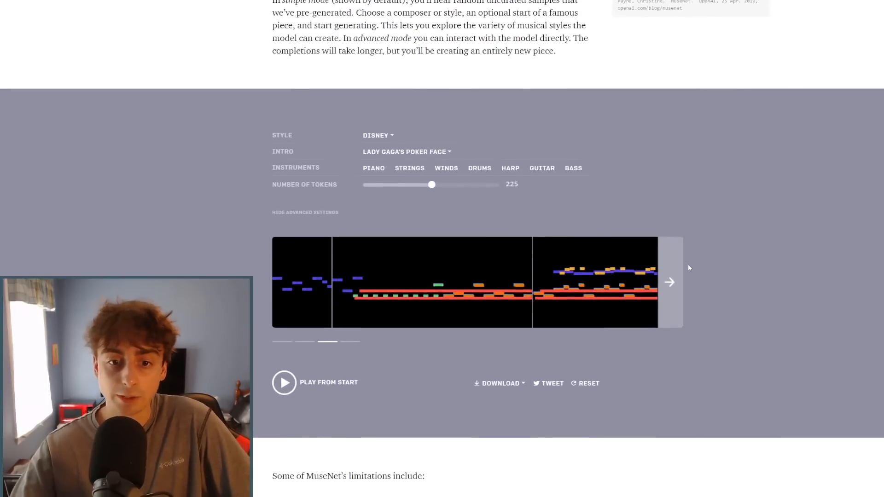